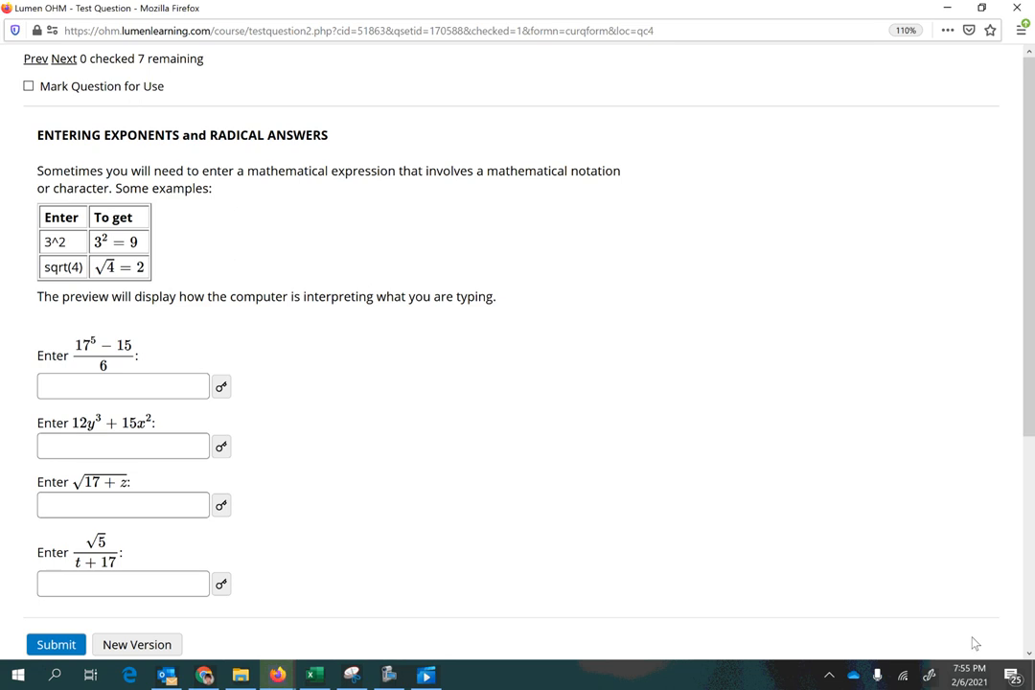
pyautogui.moveTo(188, 154)
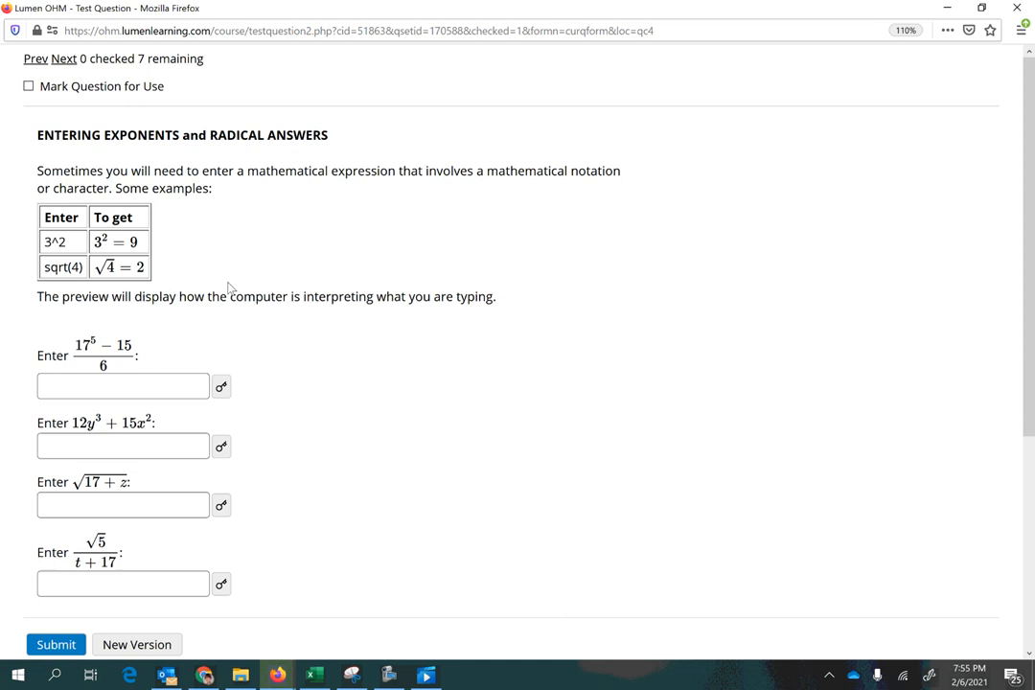
# Step: Enter 17 to the power 5 minus 15 in the numerator and 6 in the denominator
pyautogui.scroll(-3)
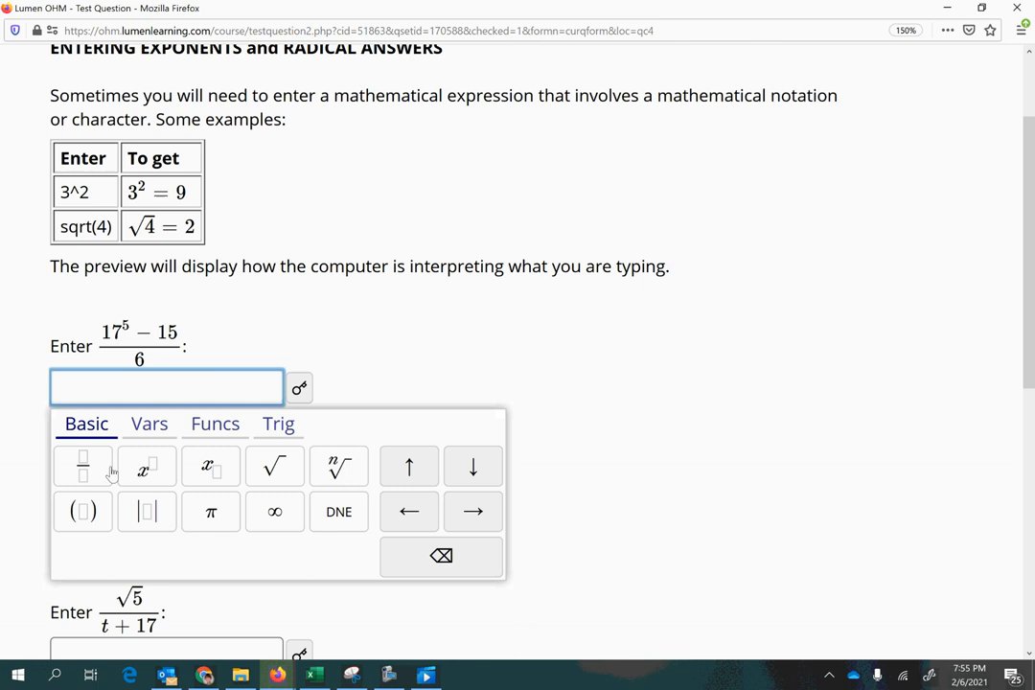
pyautogui.moveTo(84, 483)
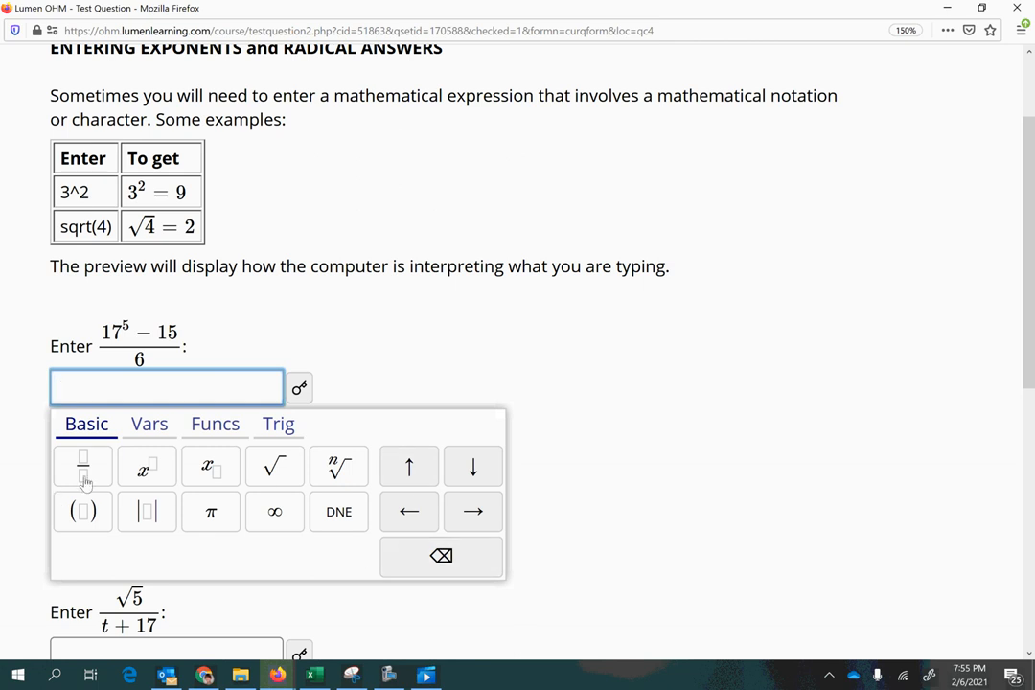
pyautogui.moveTo(151, 361)
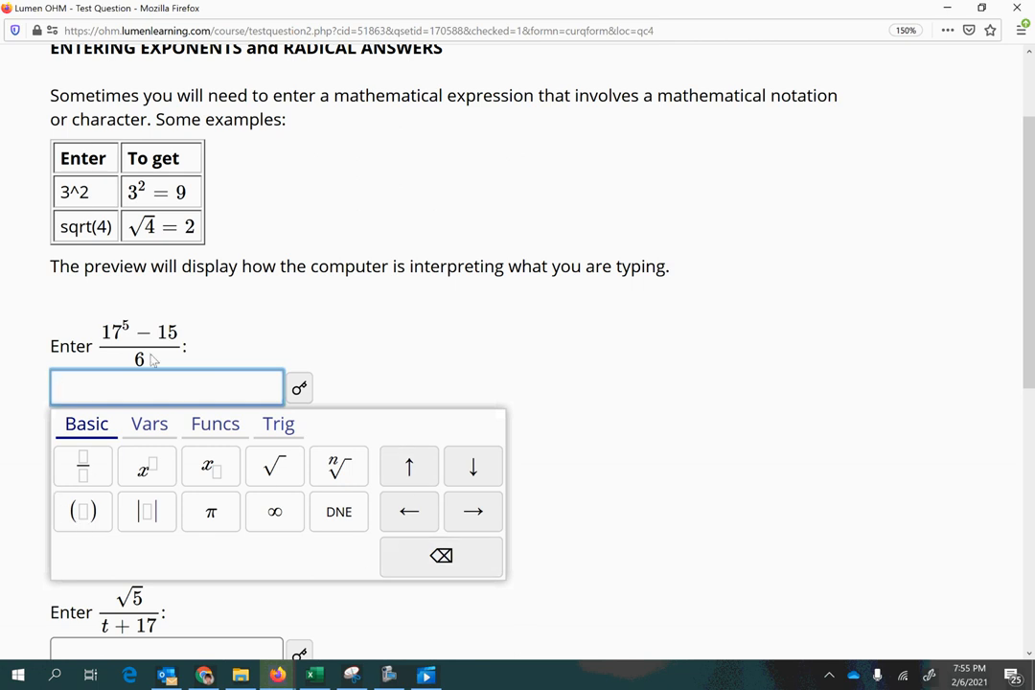
pyautogui.moveTo(80, 466)
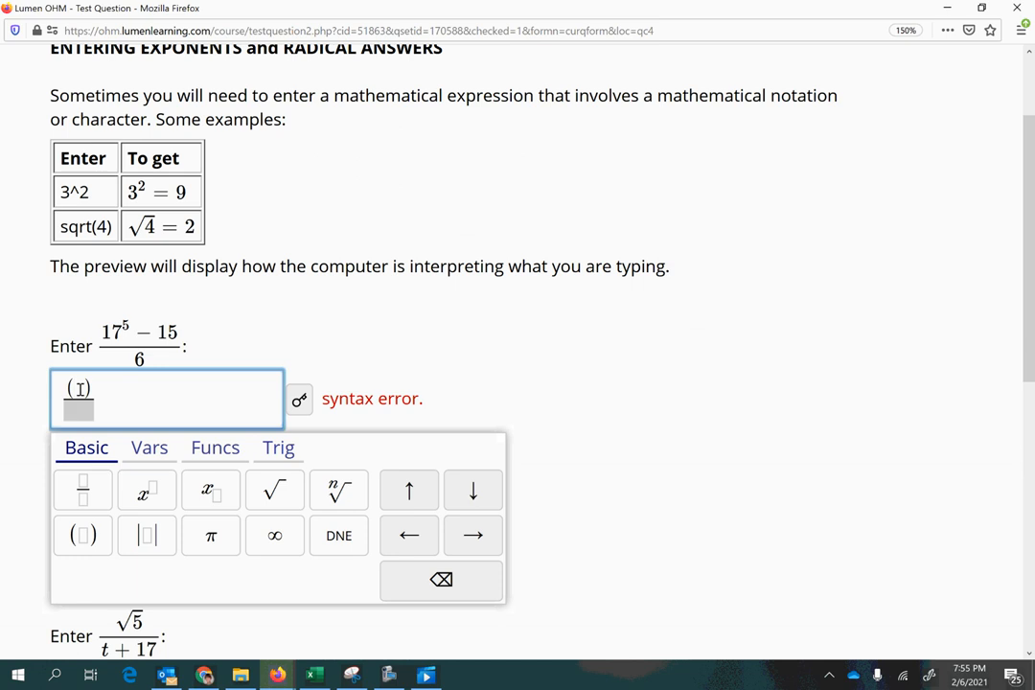
pyautogui.write('15')
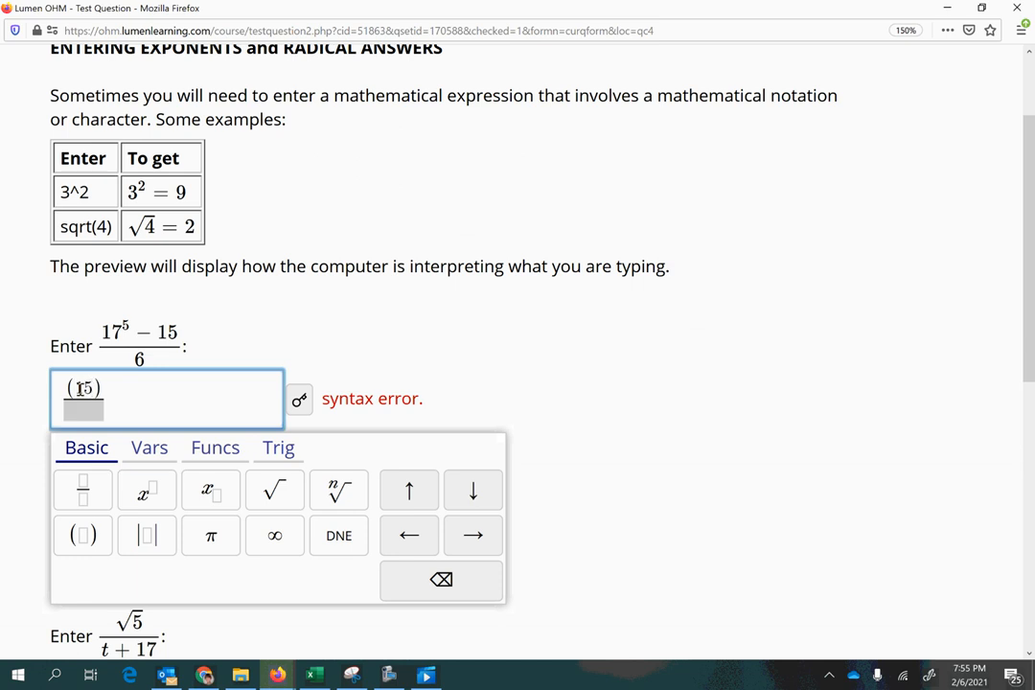
pyautogui.click(441, 579)
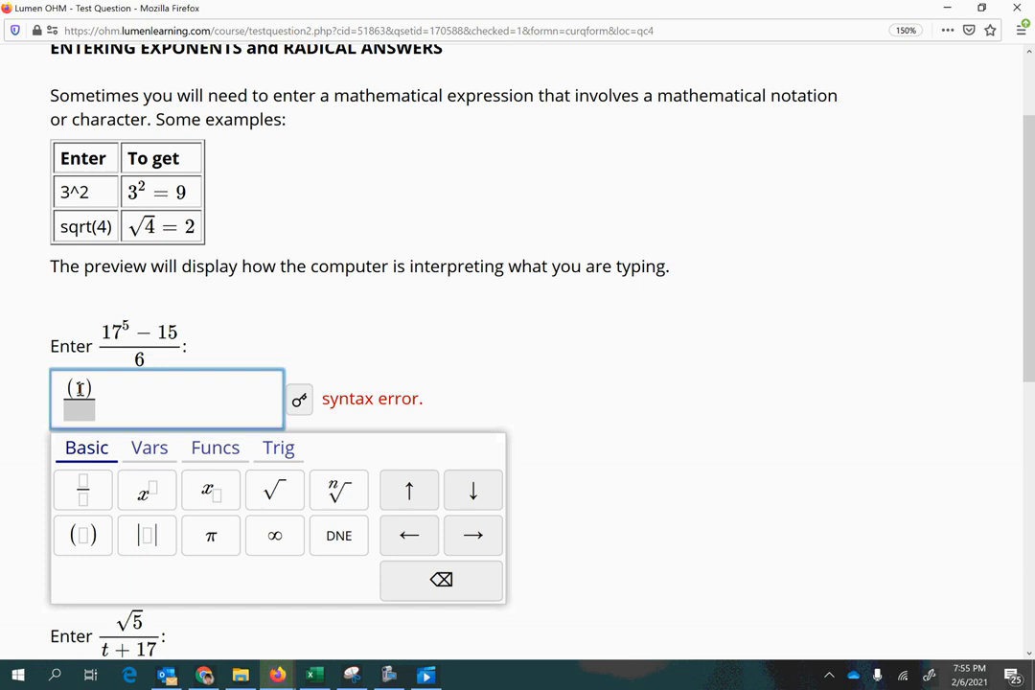
pyautogui.write('7^5')
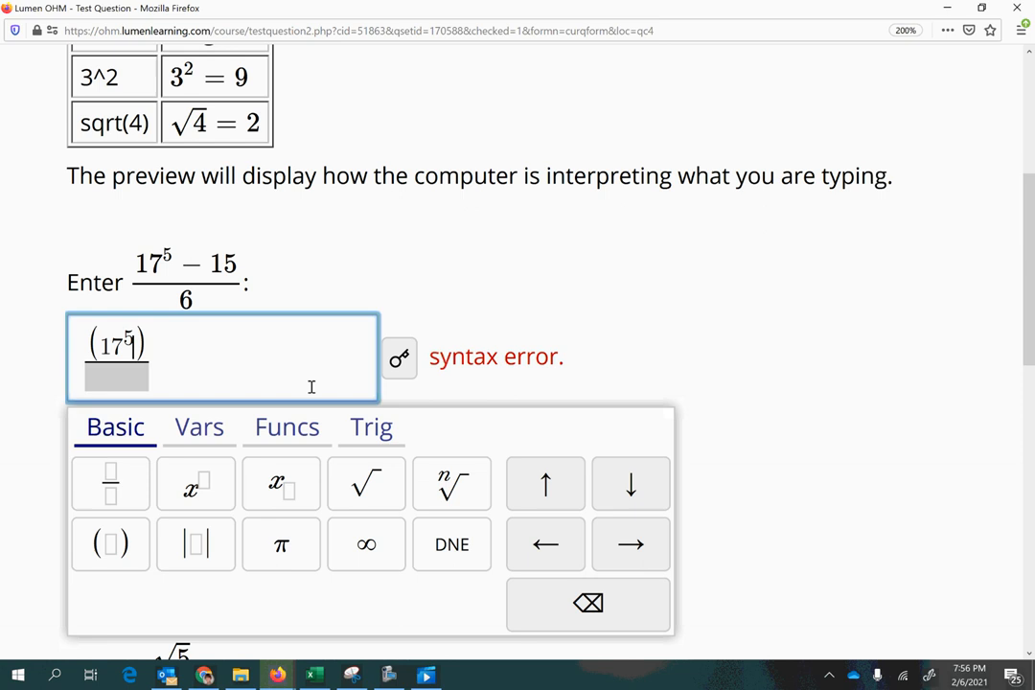
pyautogui.write('-15')
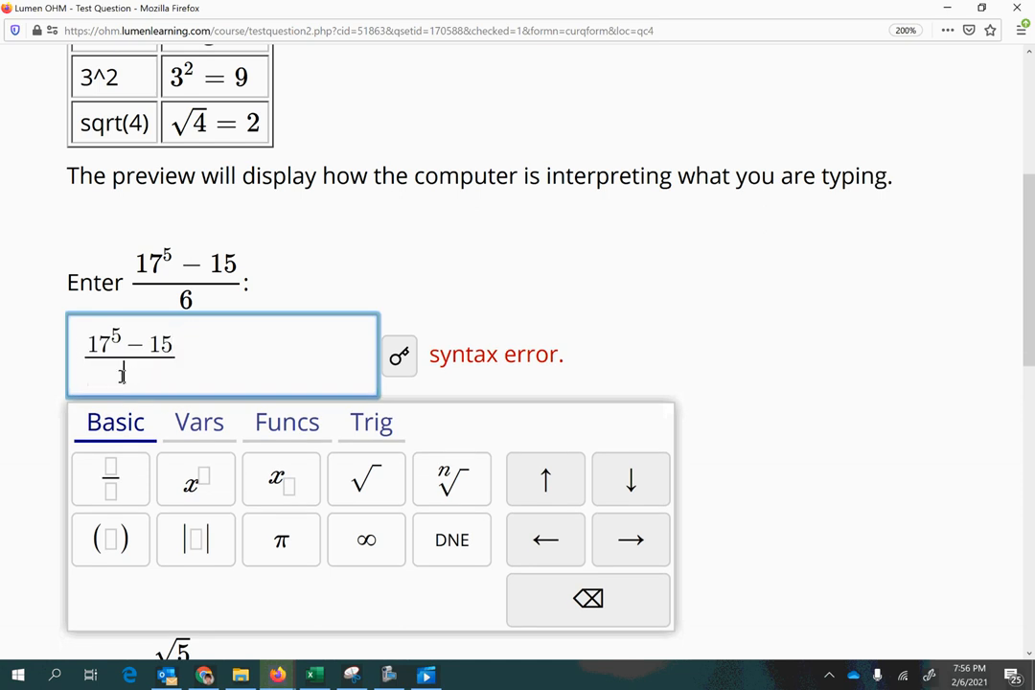
pyautogui.write('6')
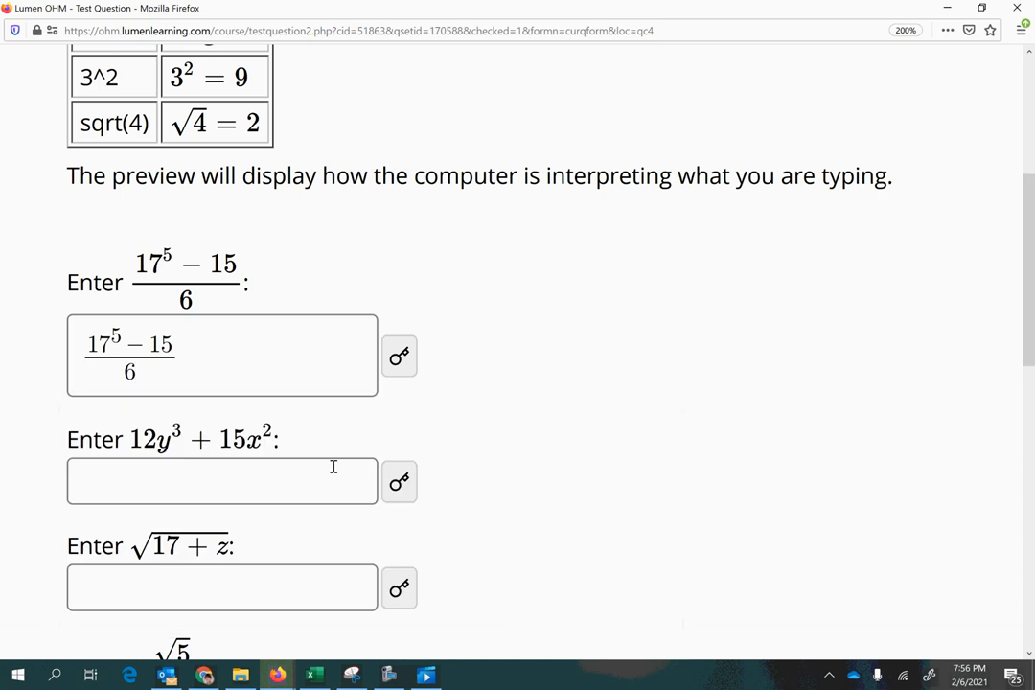
# Step: Enter 12y with exponent 3, then start adding the 15x² term with a plus sign
pyautogui.scroll(-3)
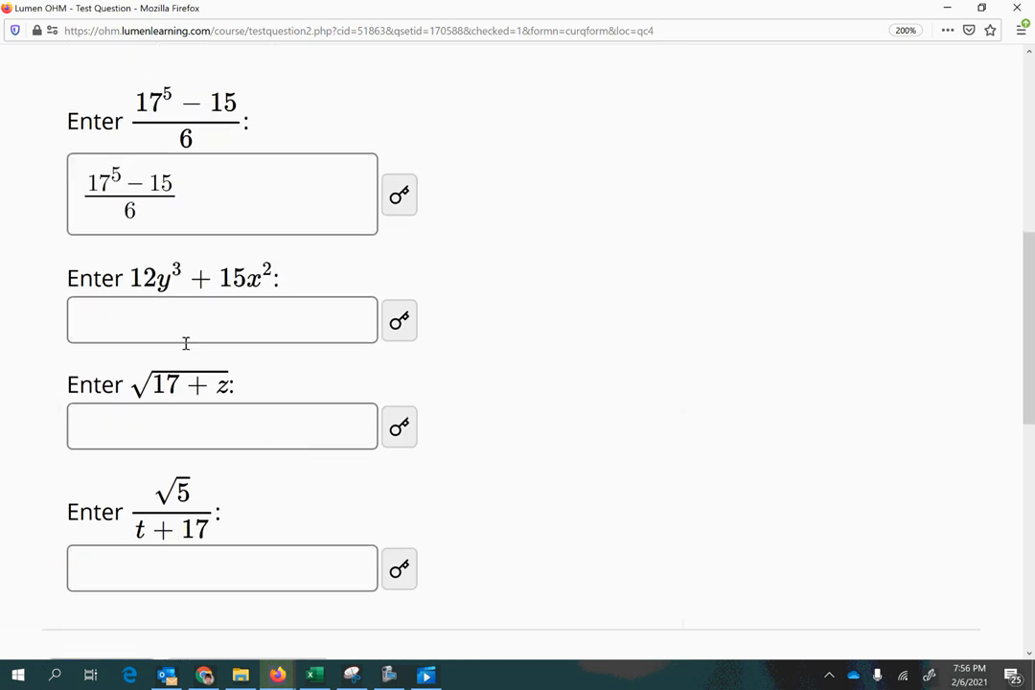
pyautogui.click(222, 320)
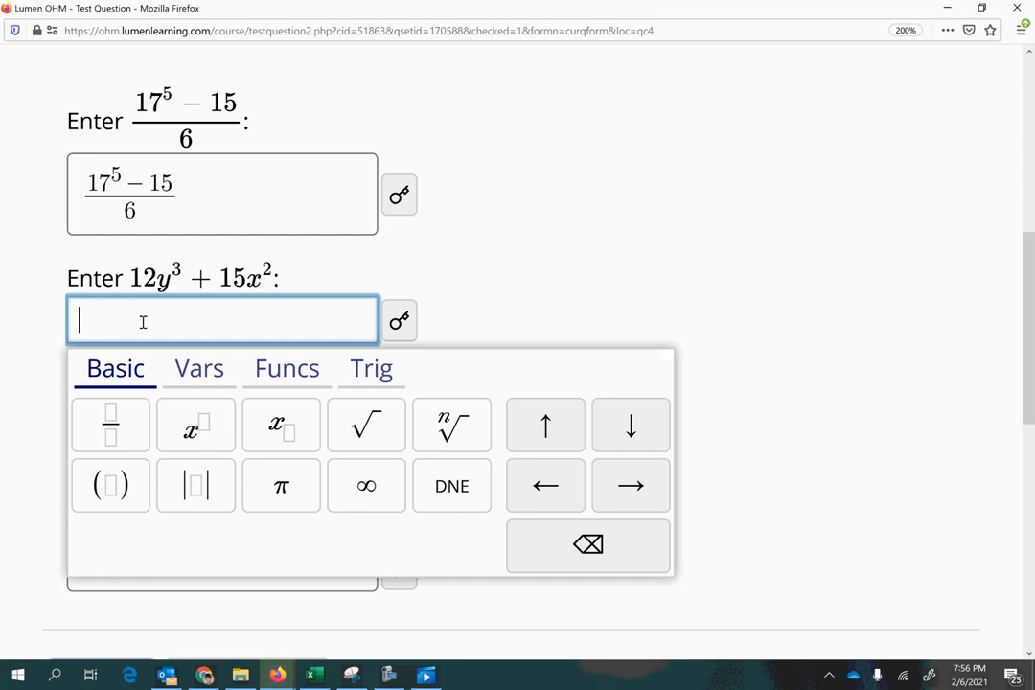
pyautogui.write('12y')
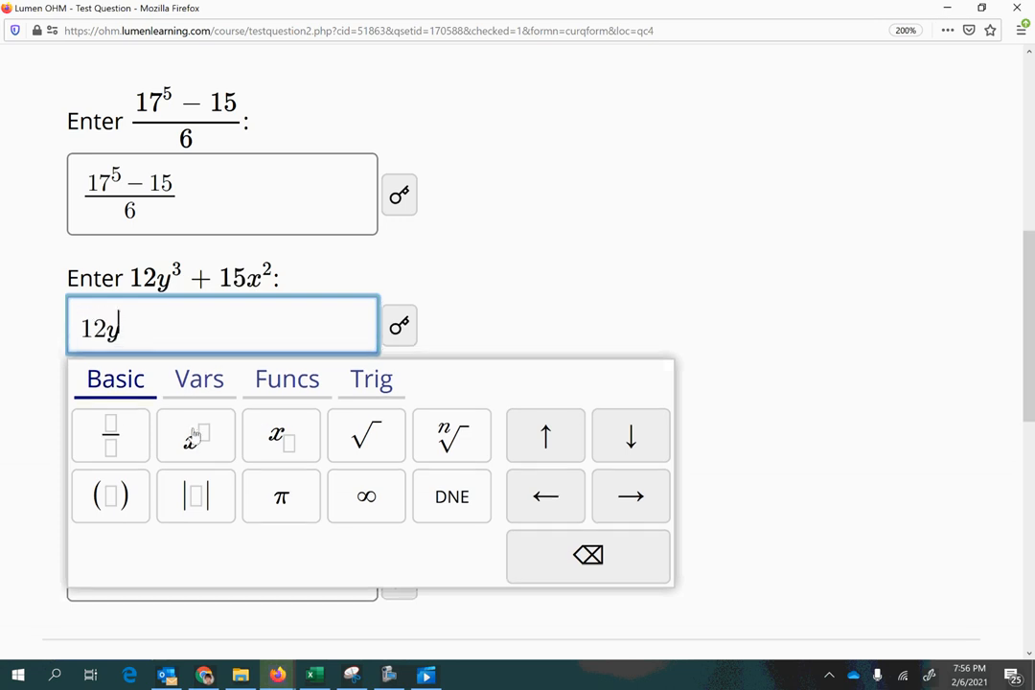
pyautogui.click(195, 435)
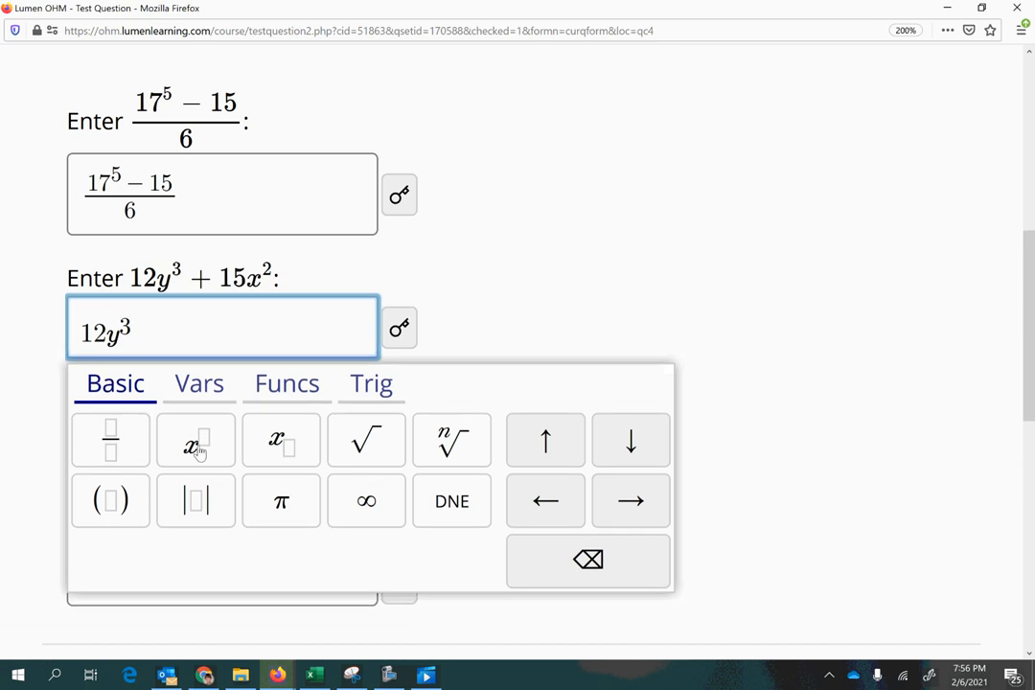
pyautogui.click(399, 326)
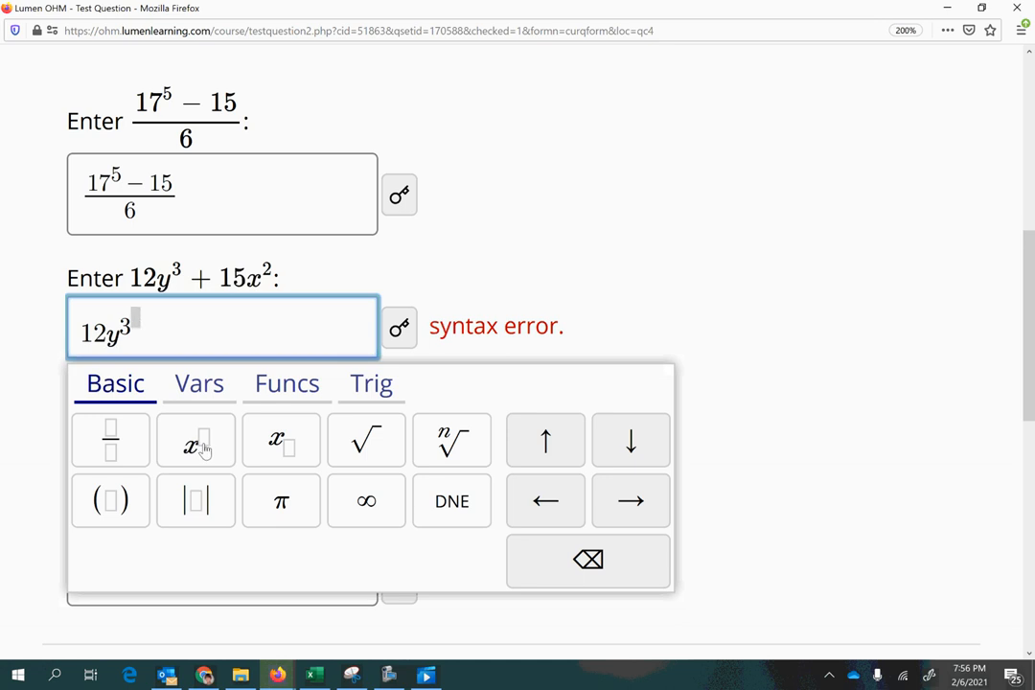
pyautogui.click(588, 559)
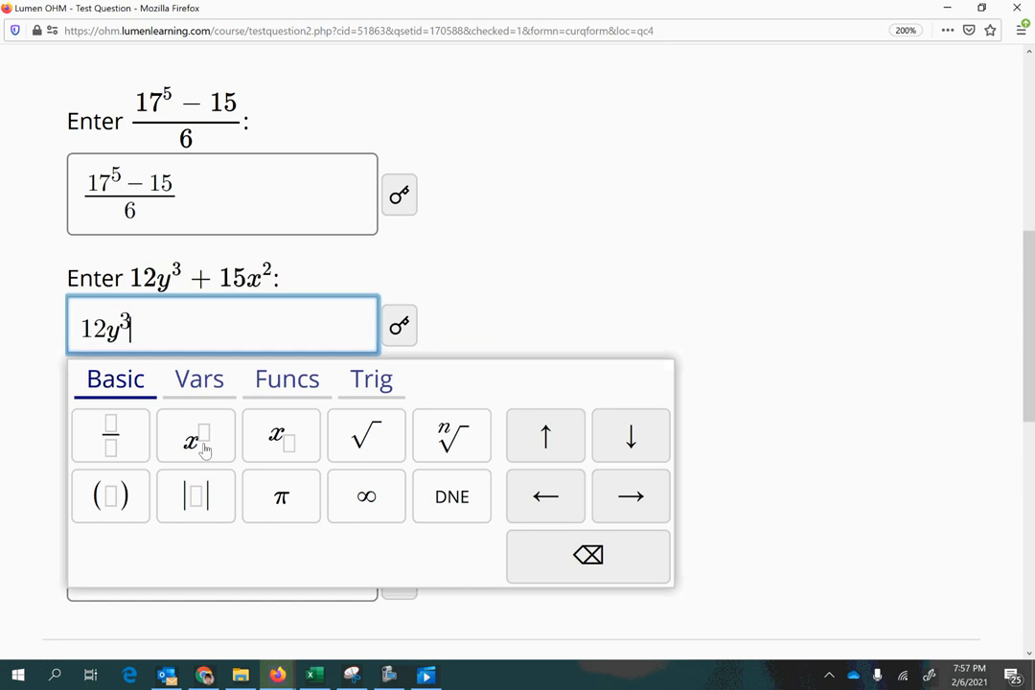
pyautogui.write('+ 15x^2')
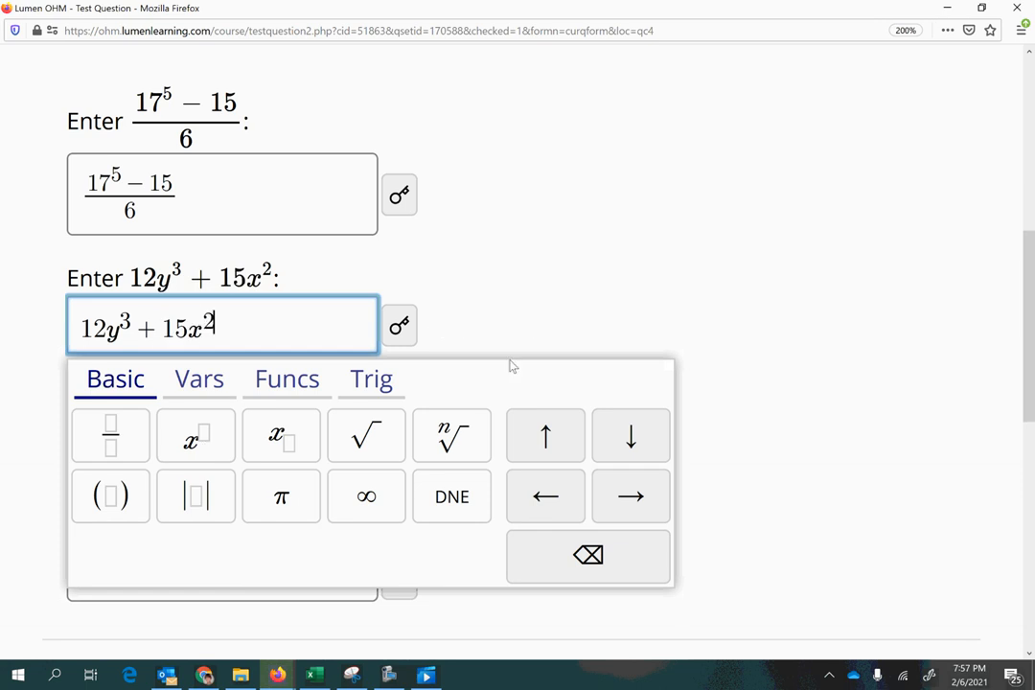
pyautogui.scroll(-3)
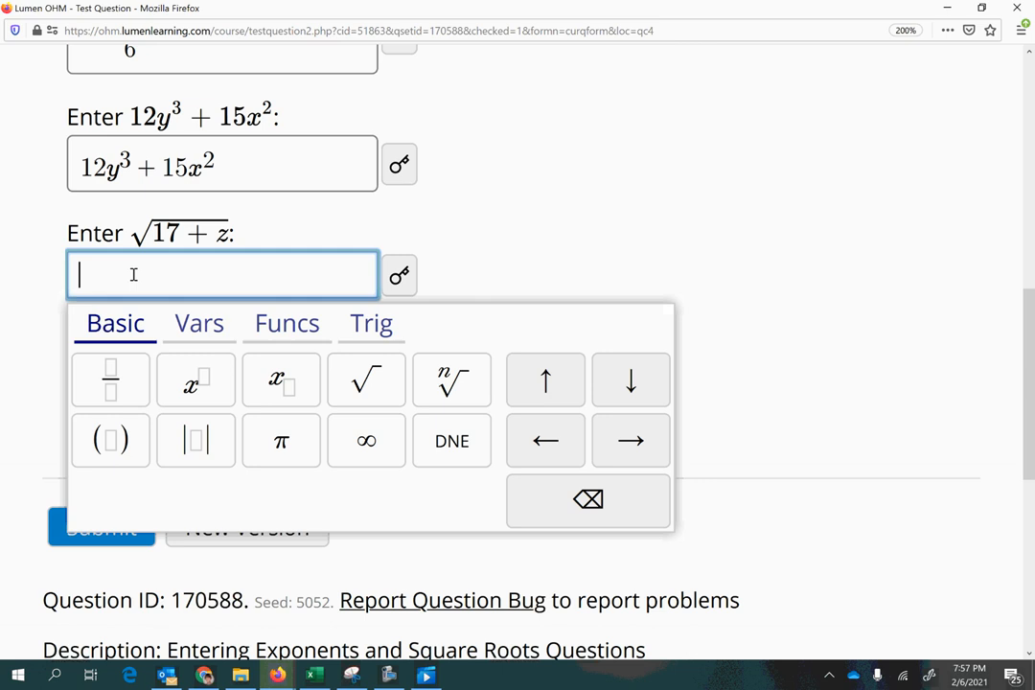
pyautogui.moveTo(326, 397)
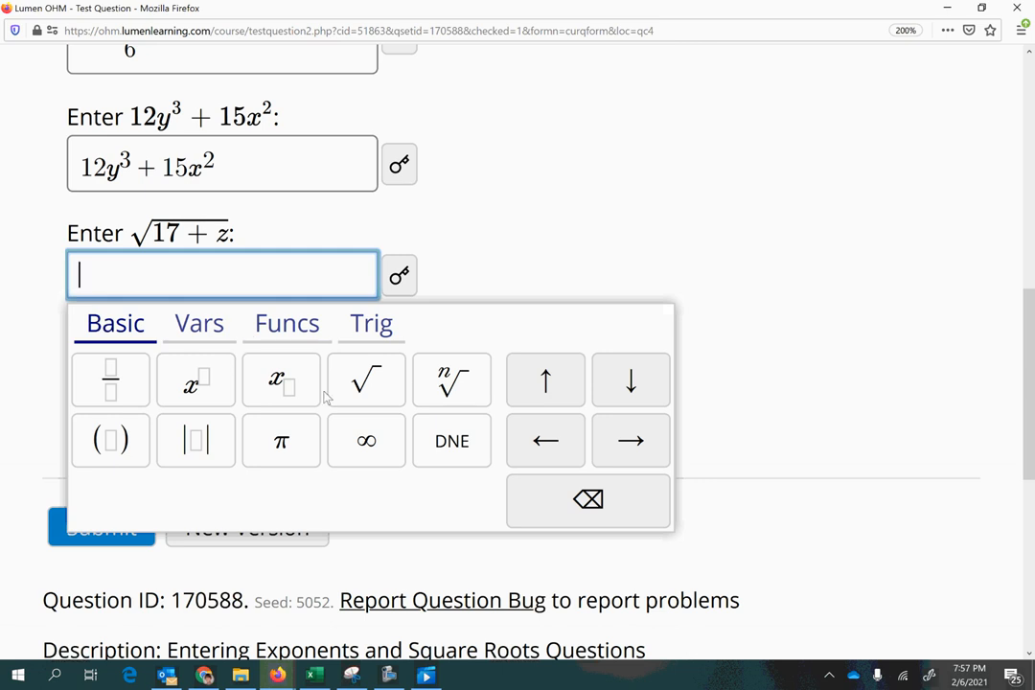
pyautogui.moveTo(387, 397)
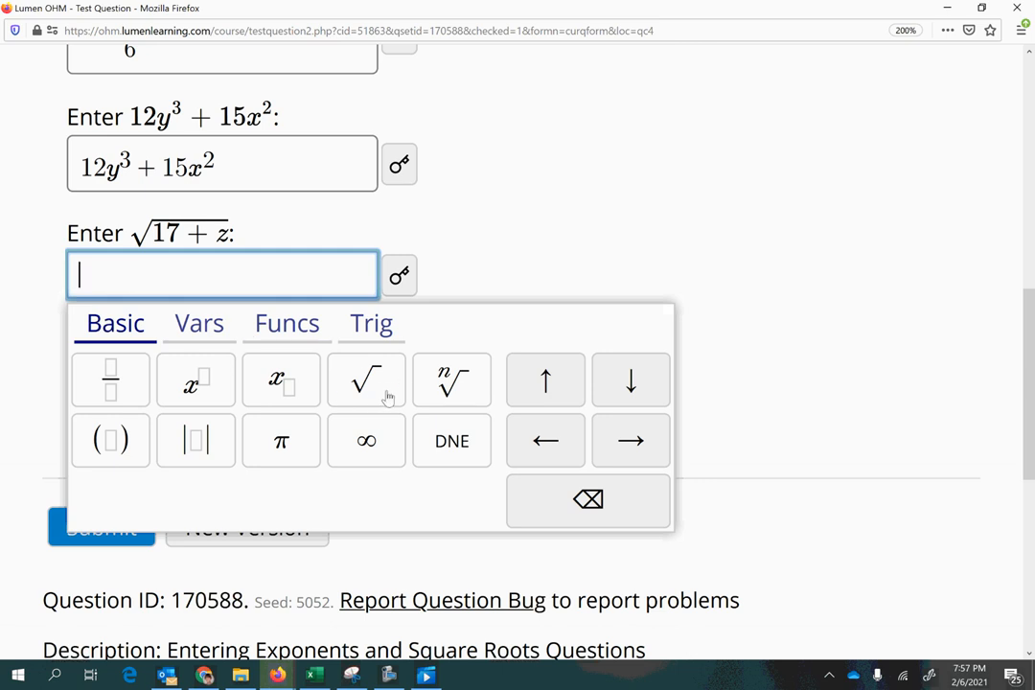
pyautogui.moveTo(441, 392)
pyautogui.write('3')
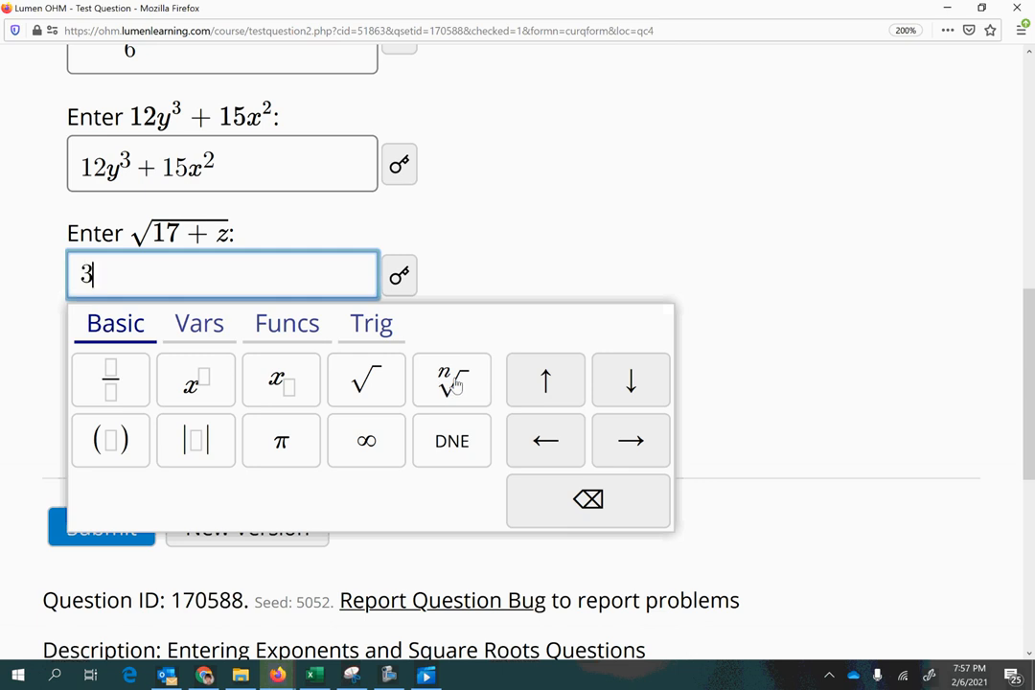
# Step: Insert and remove the keypad √ and typed 'sqr' until an empty square root sits in the third box
pyautogui.click(367, 379)
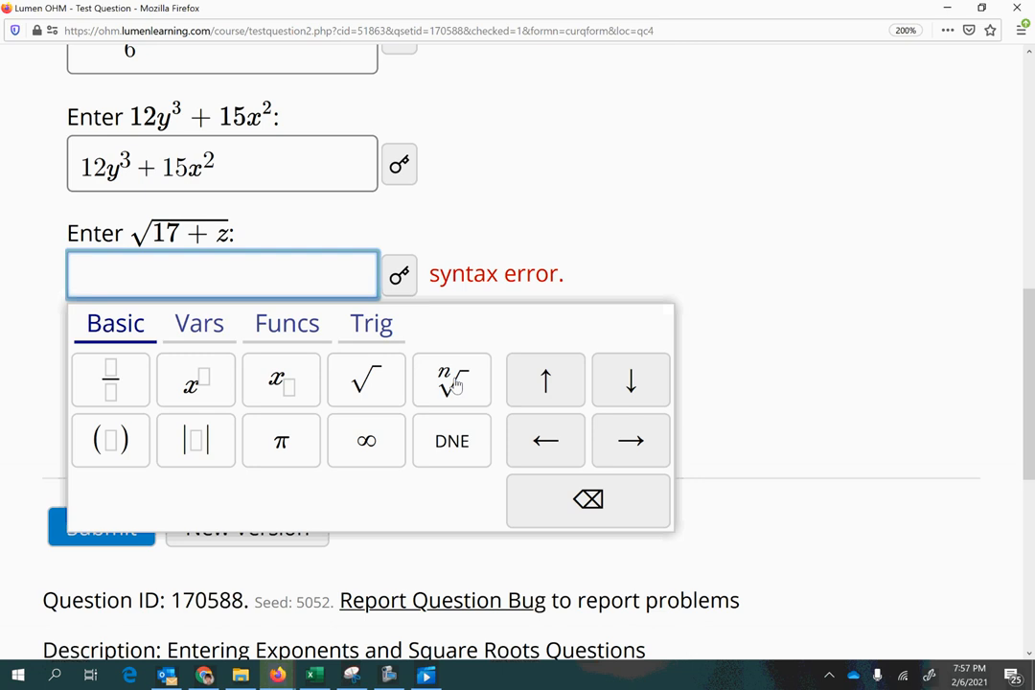
pyautogui.click(453, 380)
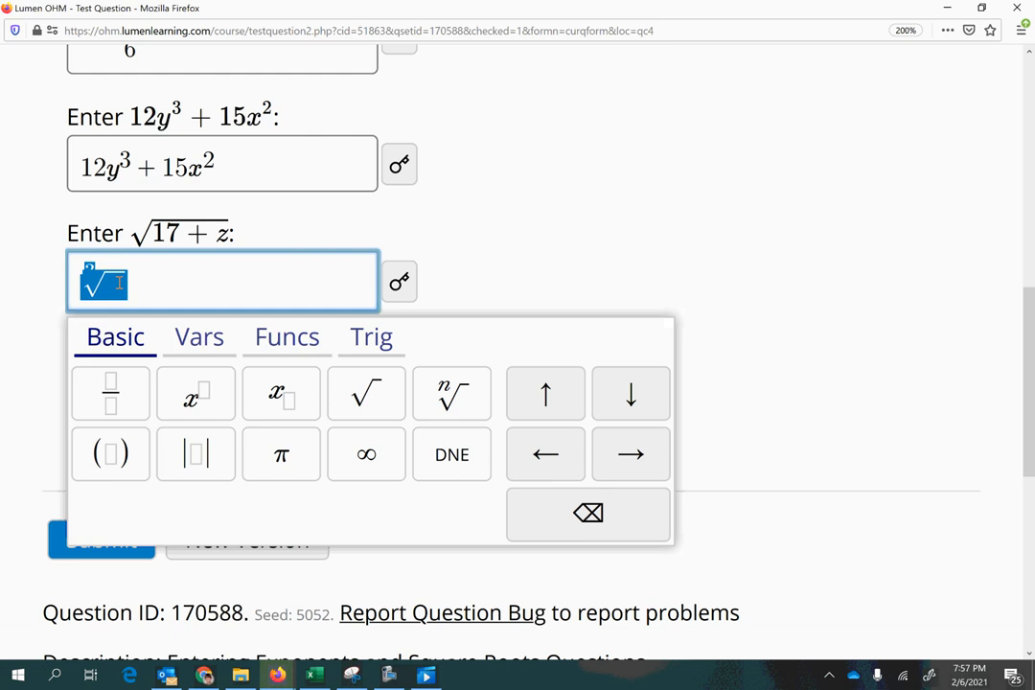
pyautogui.click(589, 514)
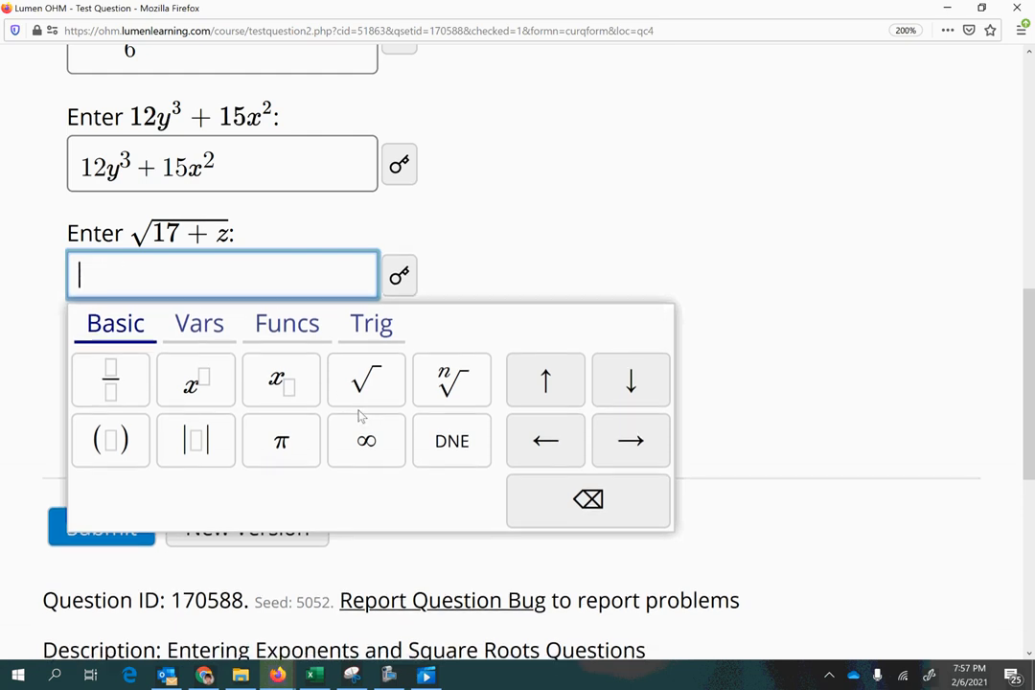
pyautogui.click(366, 380)
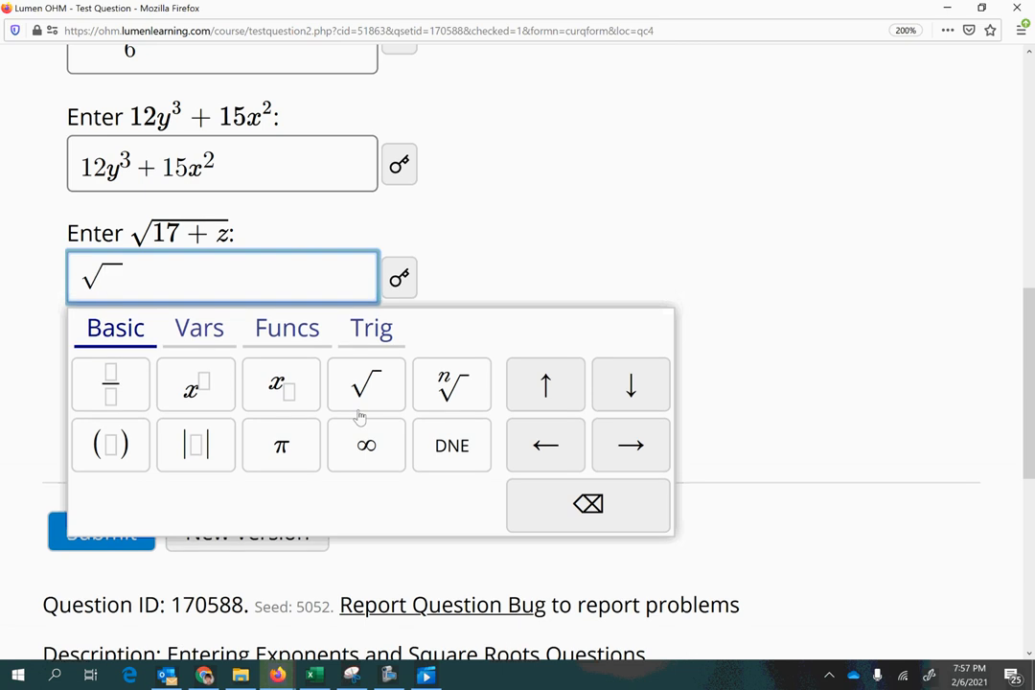
pyautogui.click(588, 507)
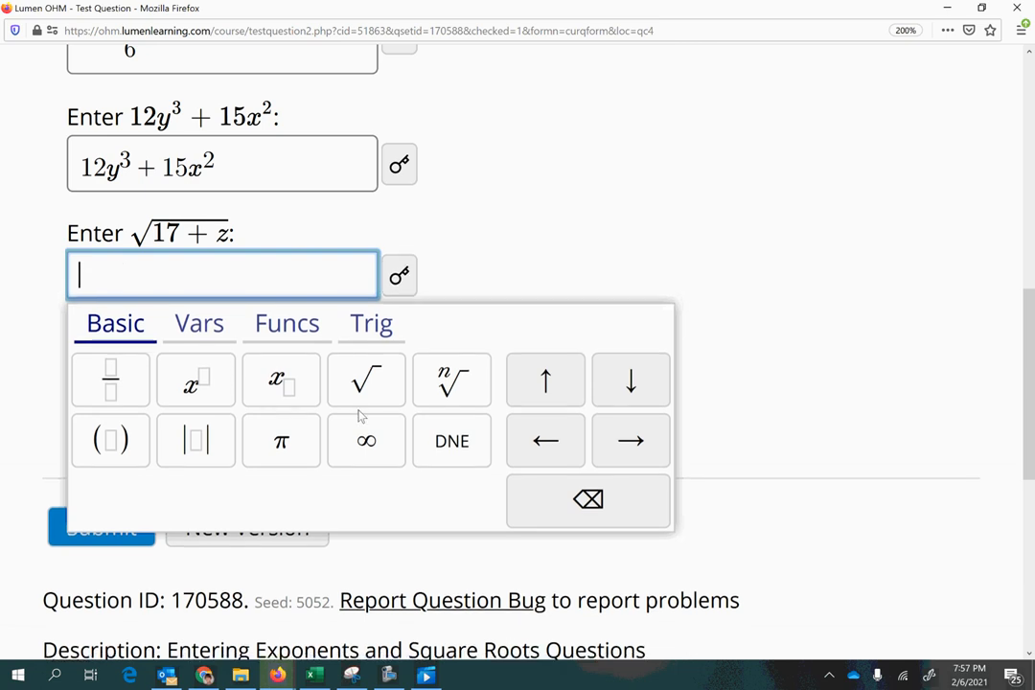
pyautogui.write('sqr')
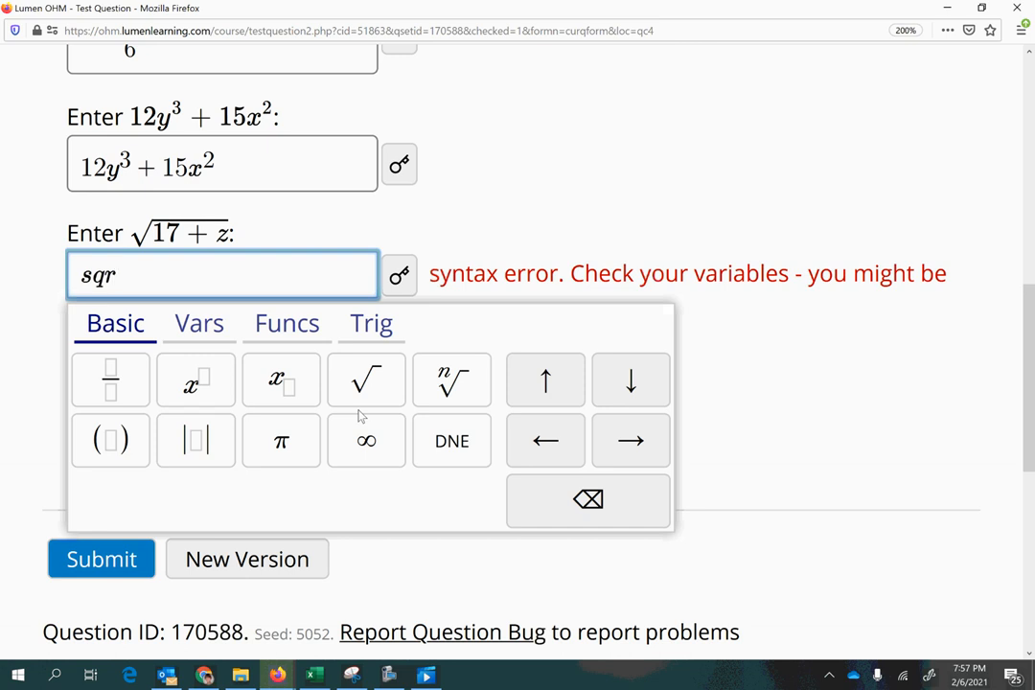
pyautogui.click(366, 379)
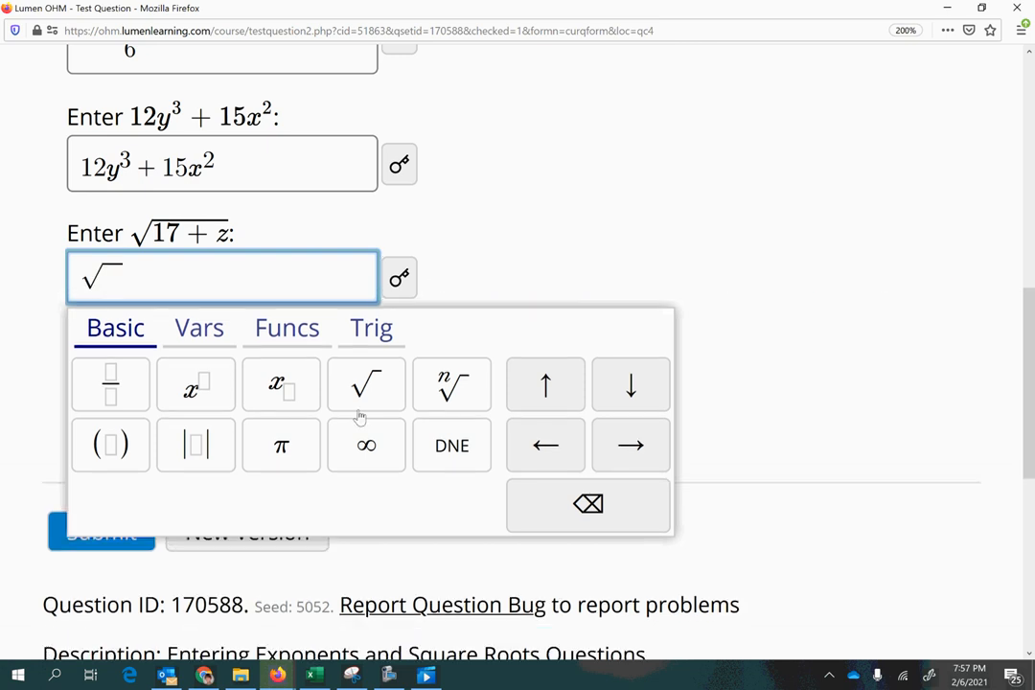
pyautogui.click(366, 384)
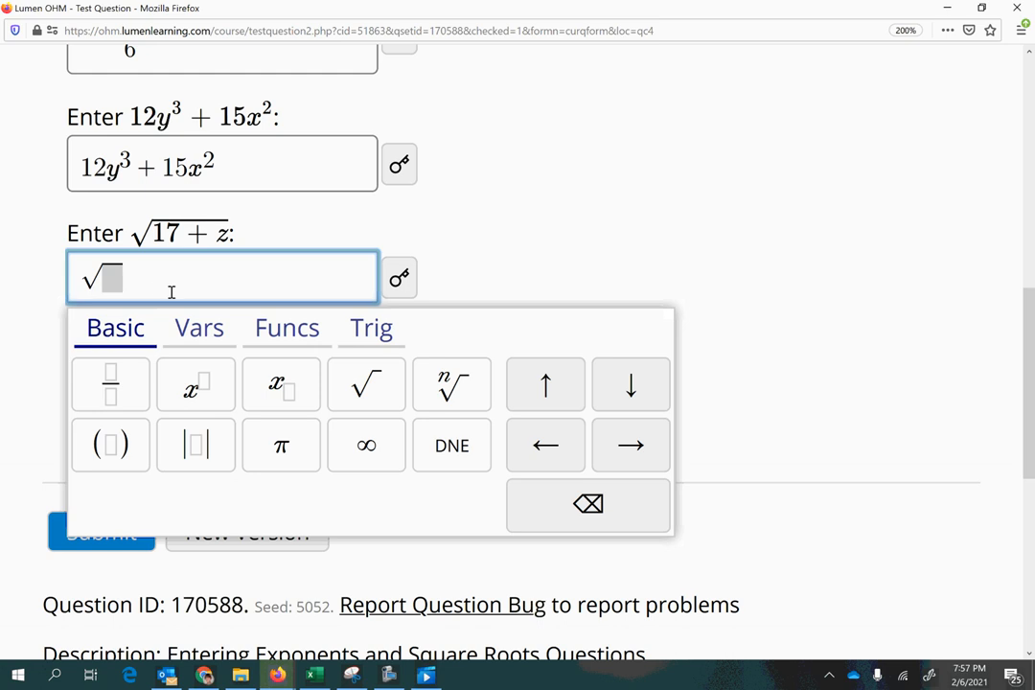
pyautogui.click(314, 675)
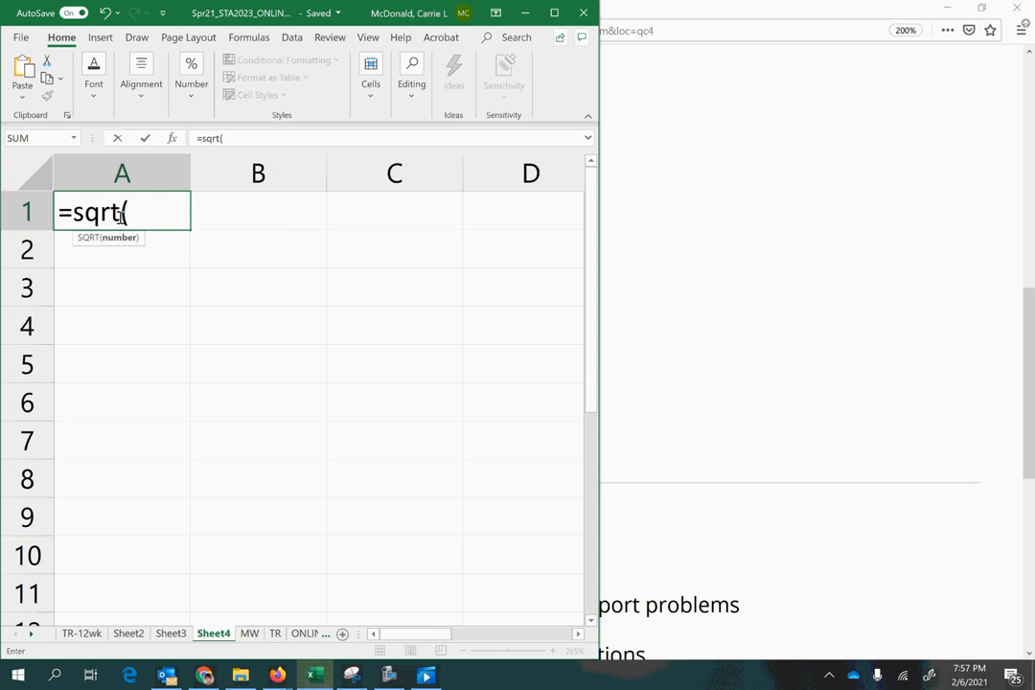
# Step: Finish the Excel cell formula as =sqrt(9)
pyautogui.write('9)')
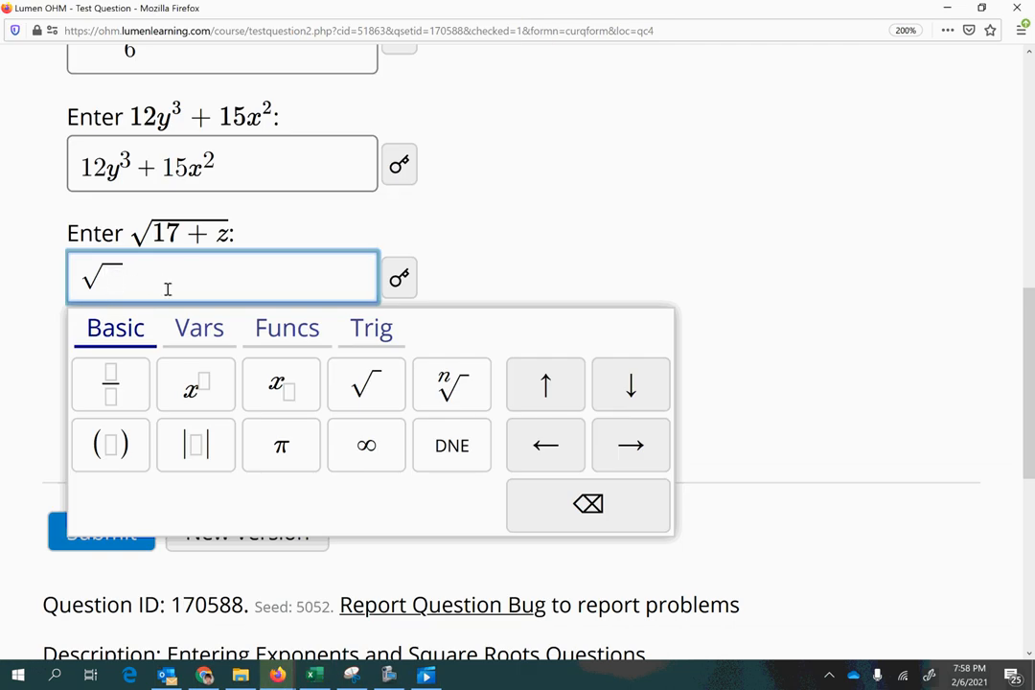
# Step: Fill the square root with 17 + z in the third answer box
pyautogui.write('17')
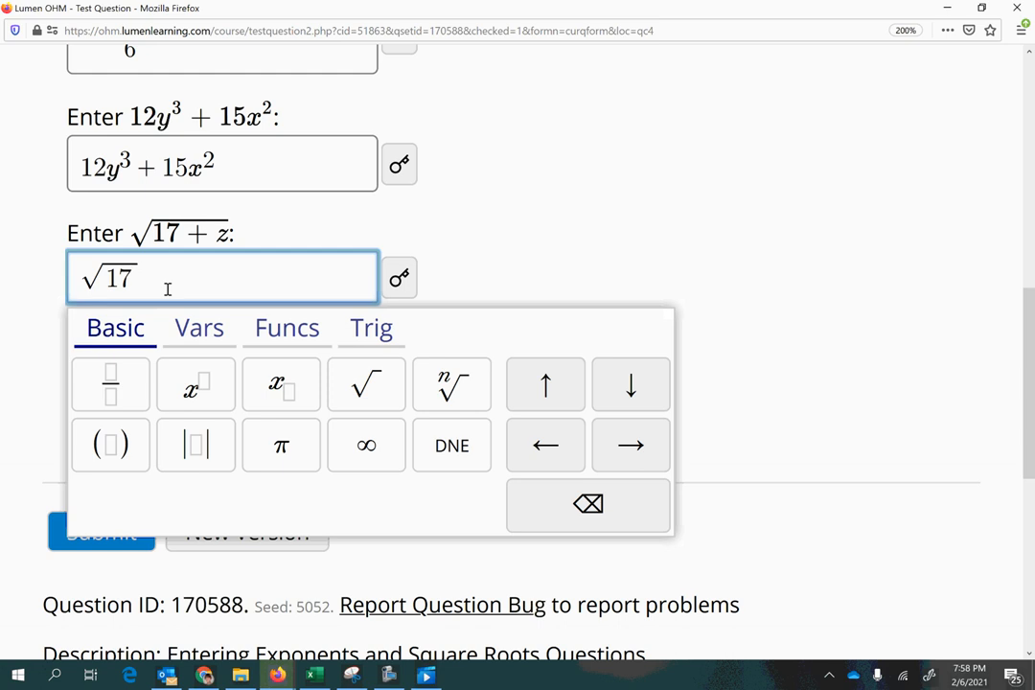
pyautogui.write('+z')
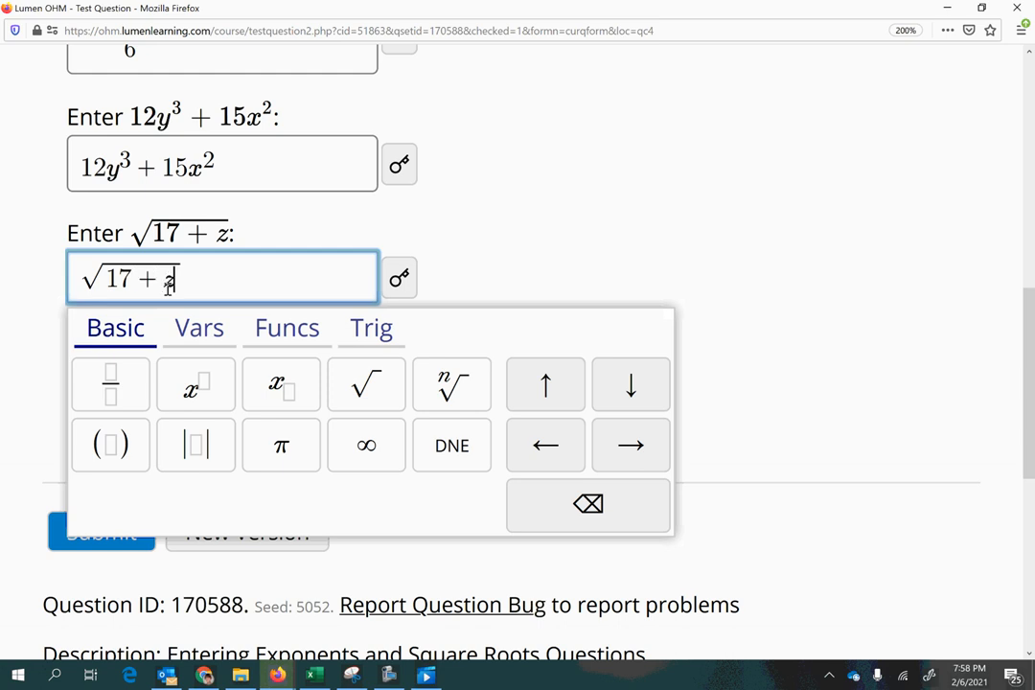
pyautogui.moveTo(245, 226)
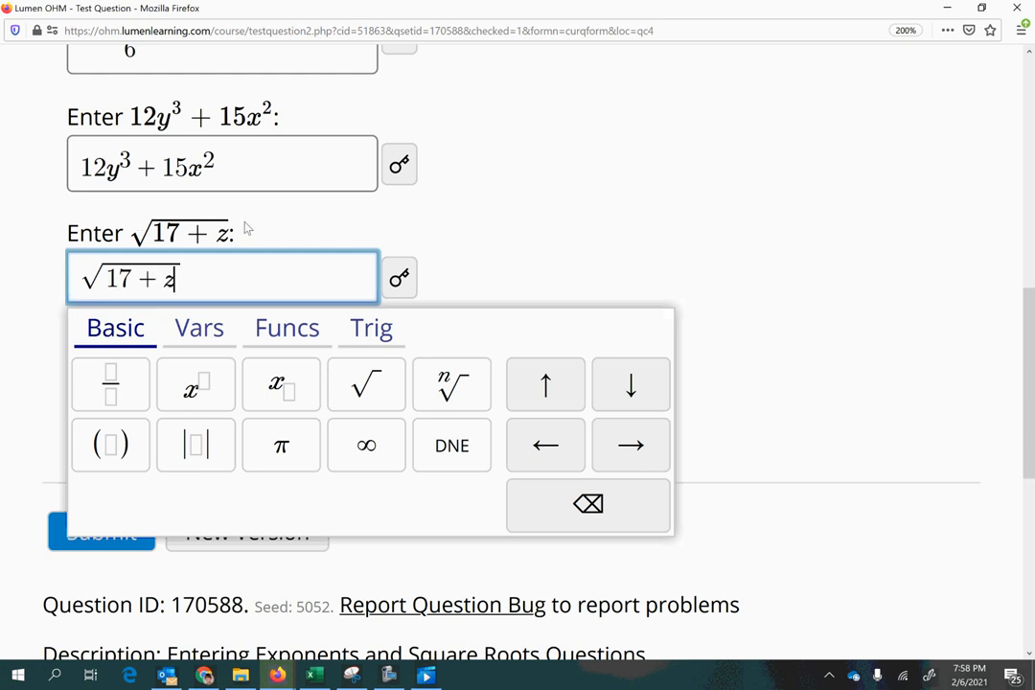
pyautogui.moveTo(633, 264)
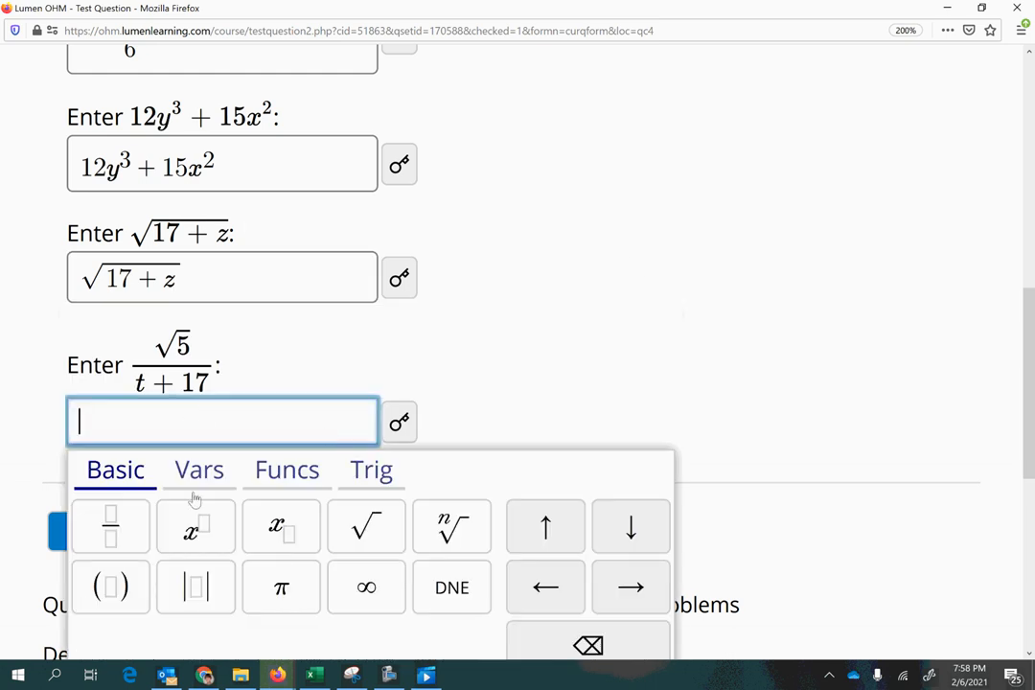
# Step: Build a fraction with √5 in the numerator and t + started in the denominator
pyautogui.click(109, 525)
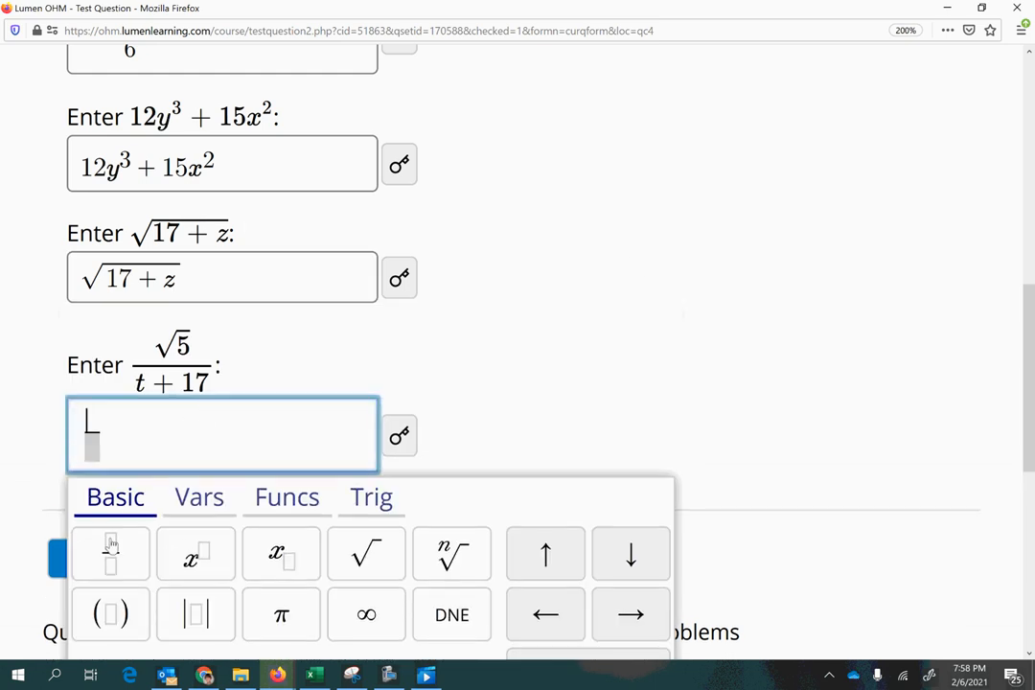
pyautogui.click(111, 555)
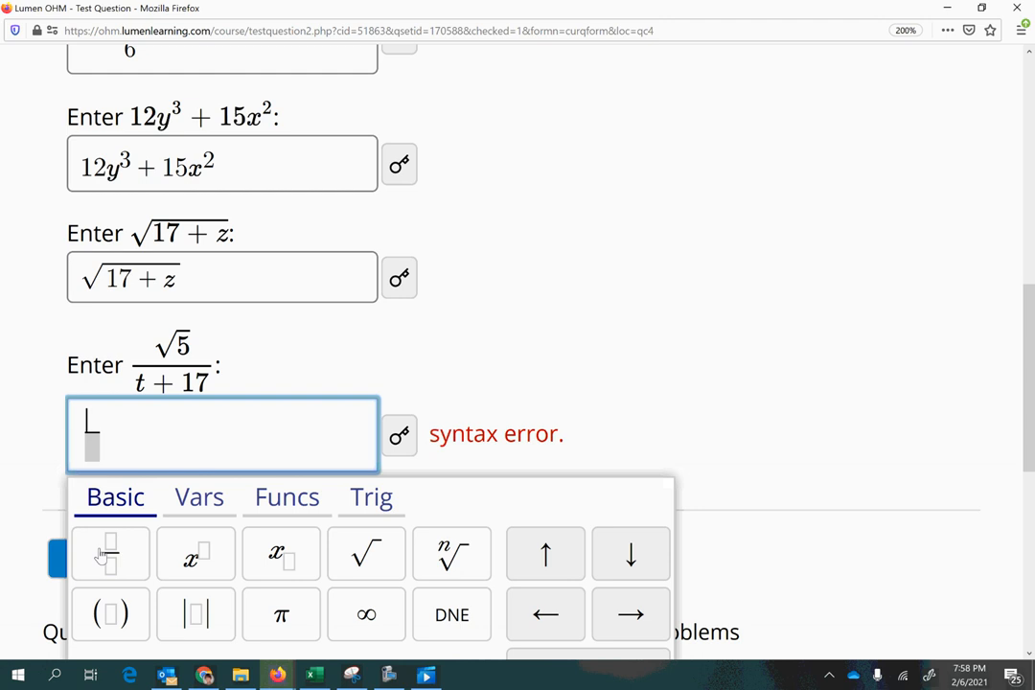
pyautogui.click(366, 555)
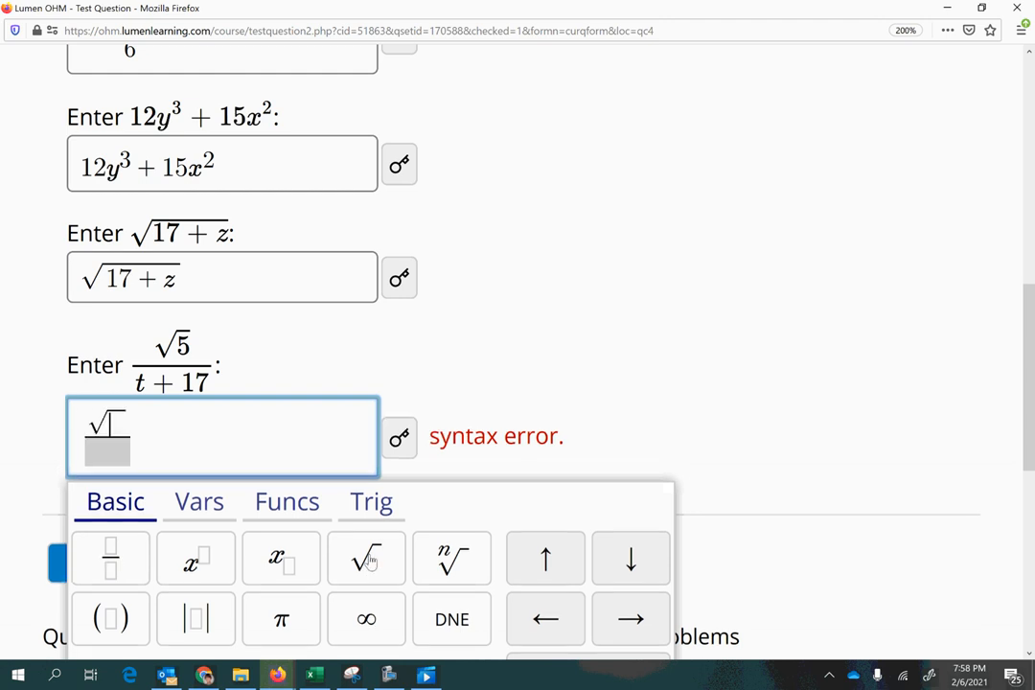
pyautogui.write('5')
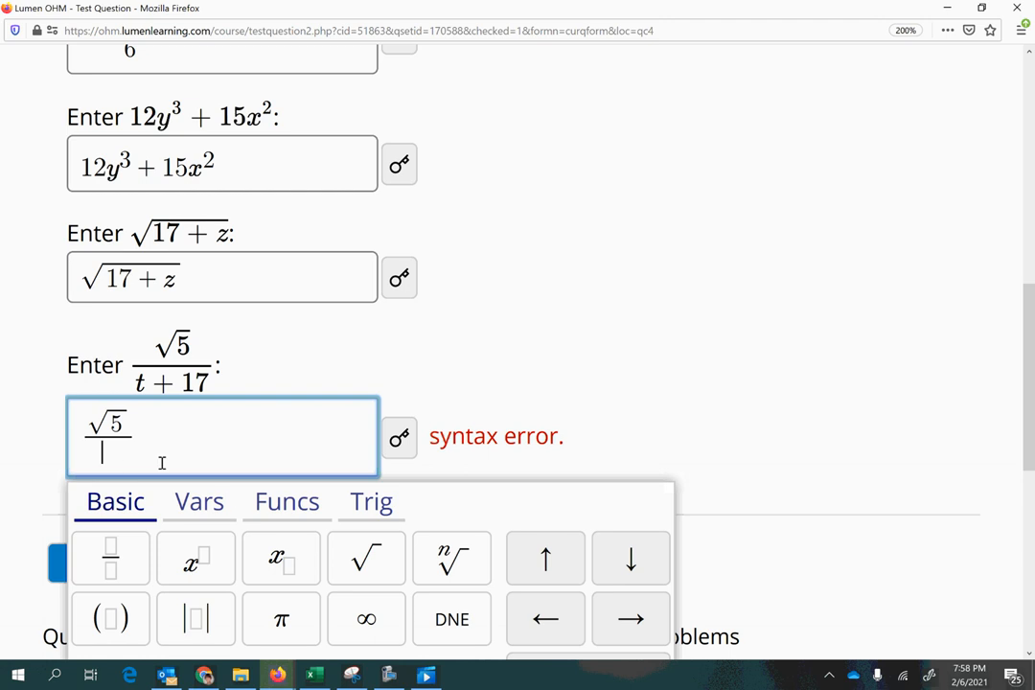
pyautogui.write('t')
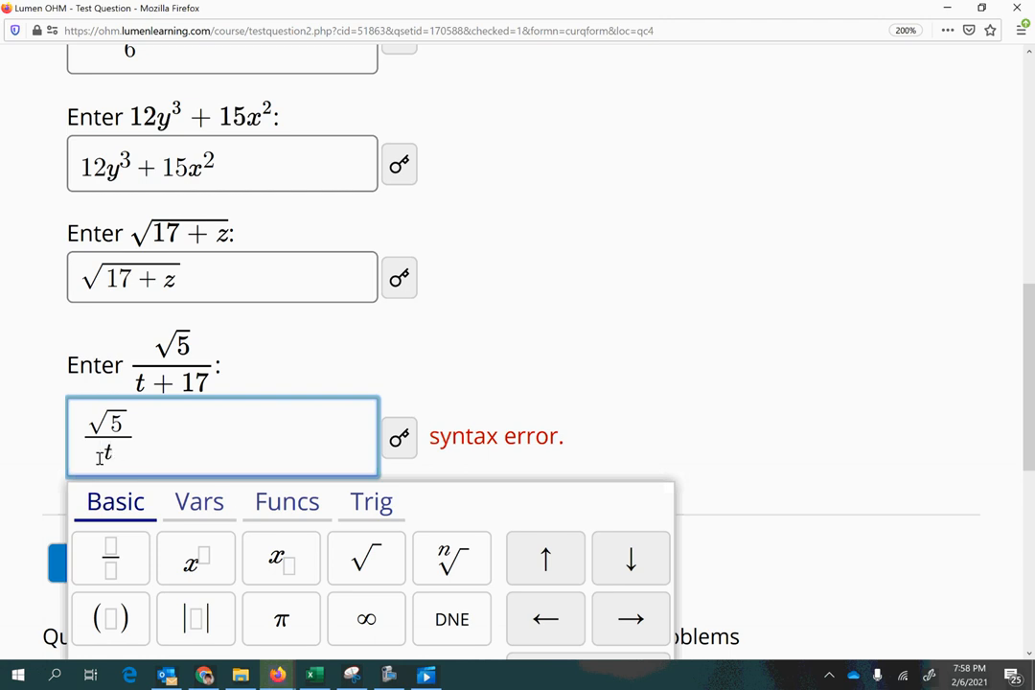
pyautogui.write('+')
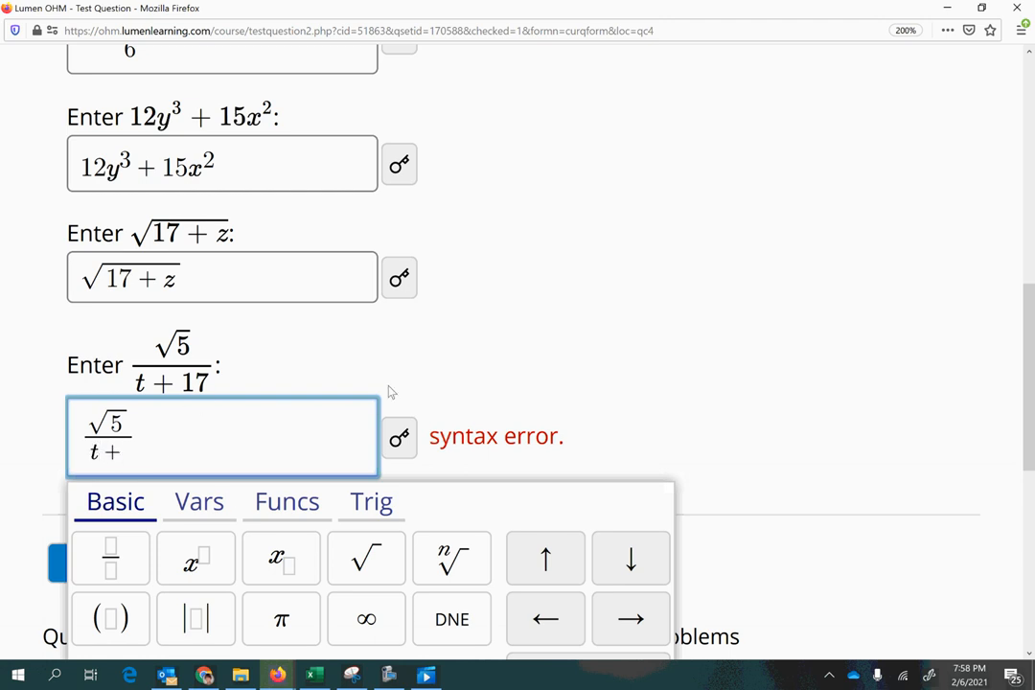